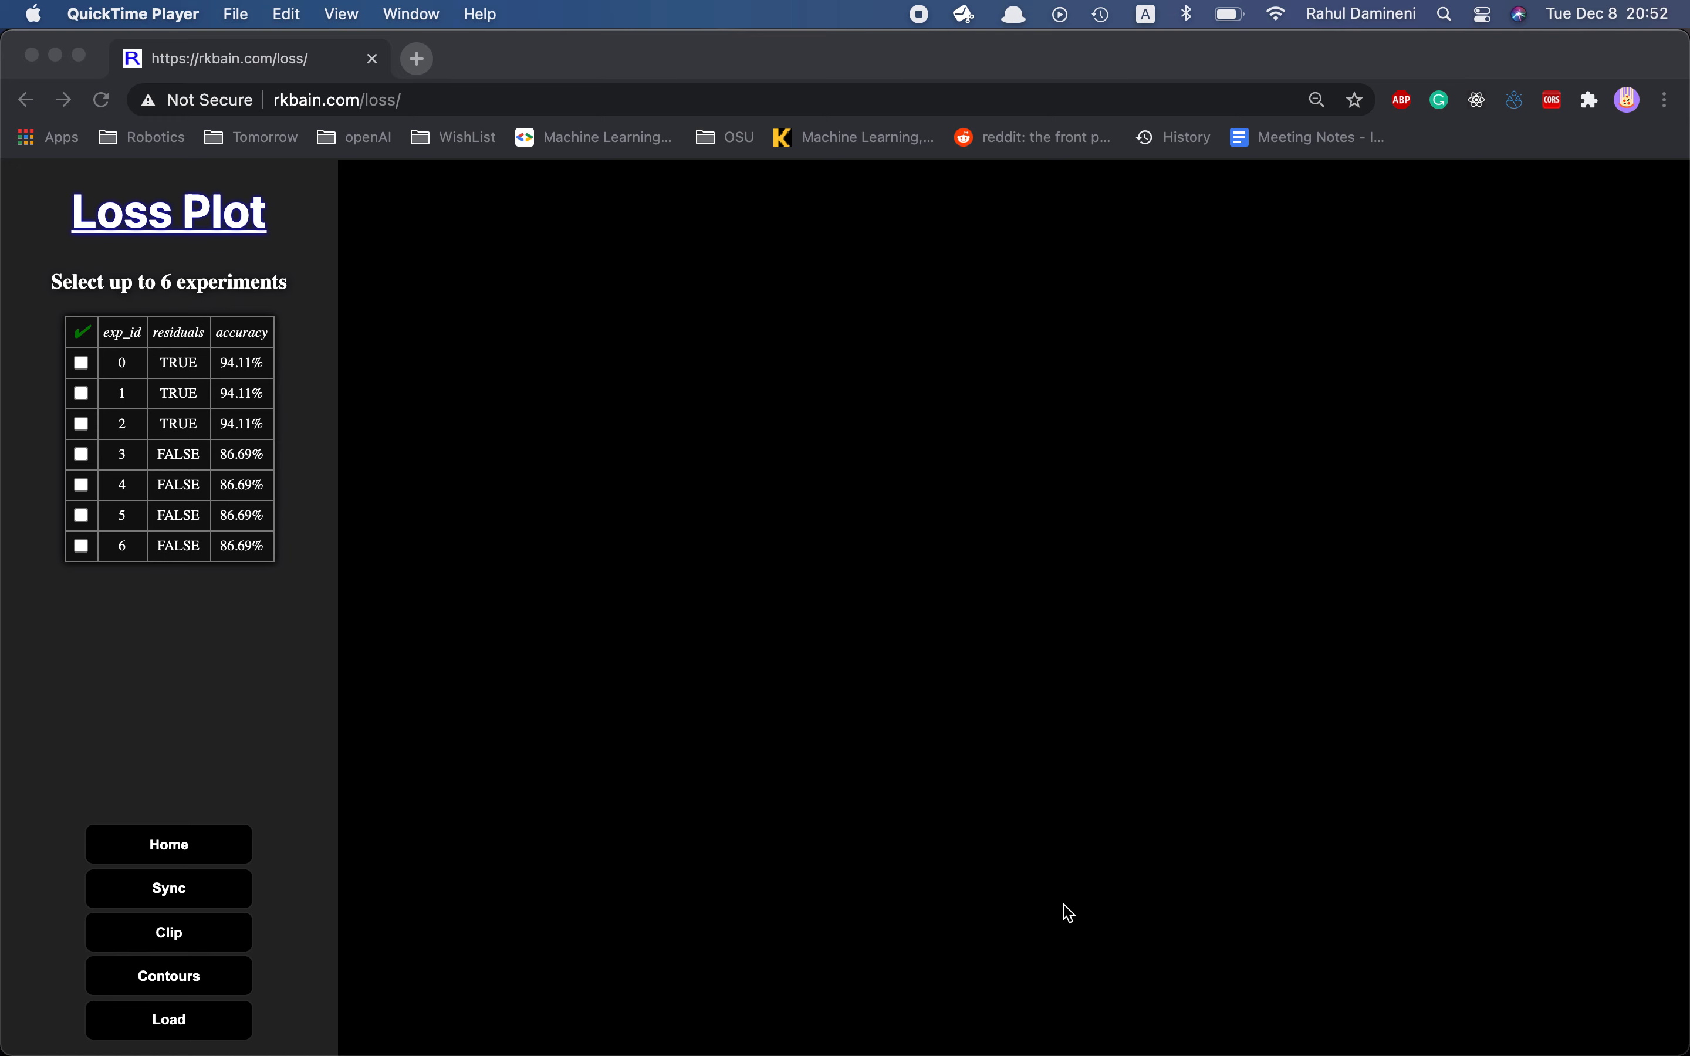
pyautogui.moveTo(361, 509)
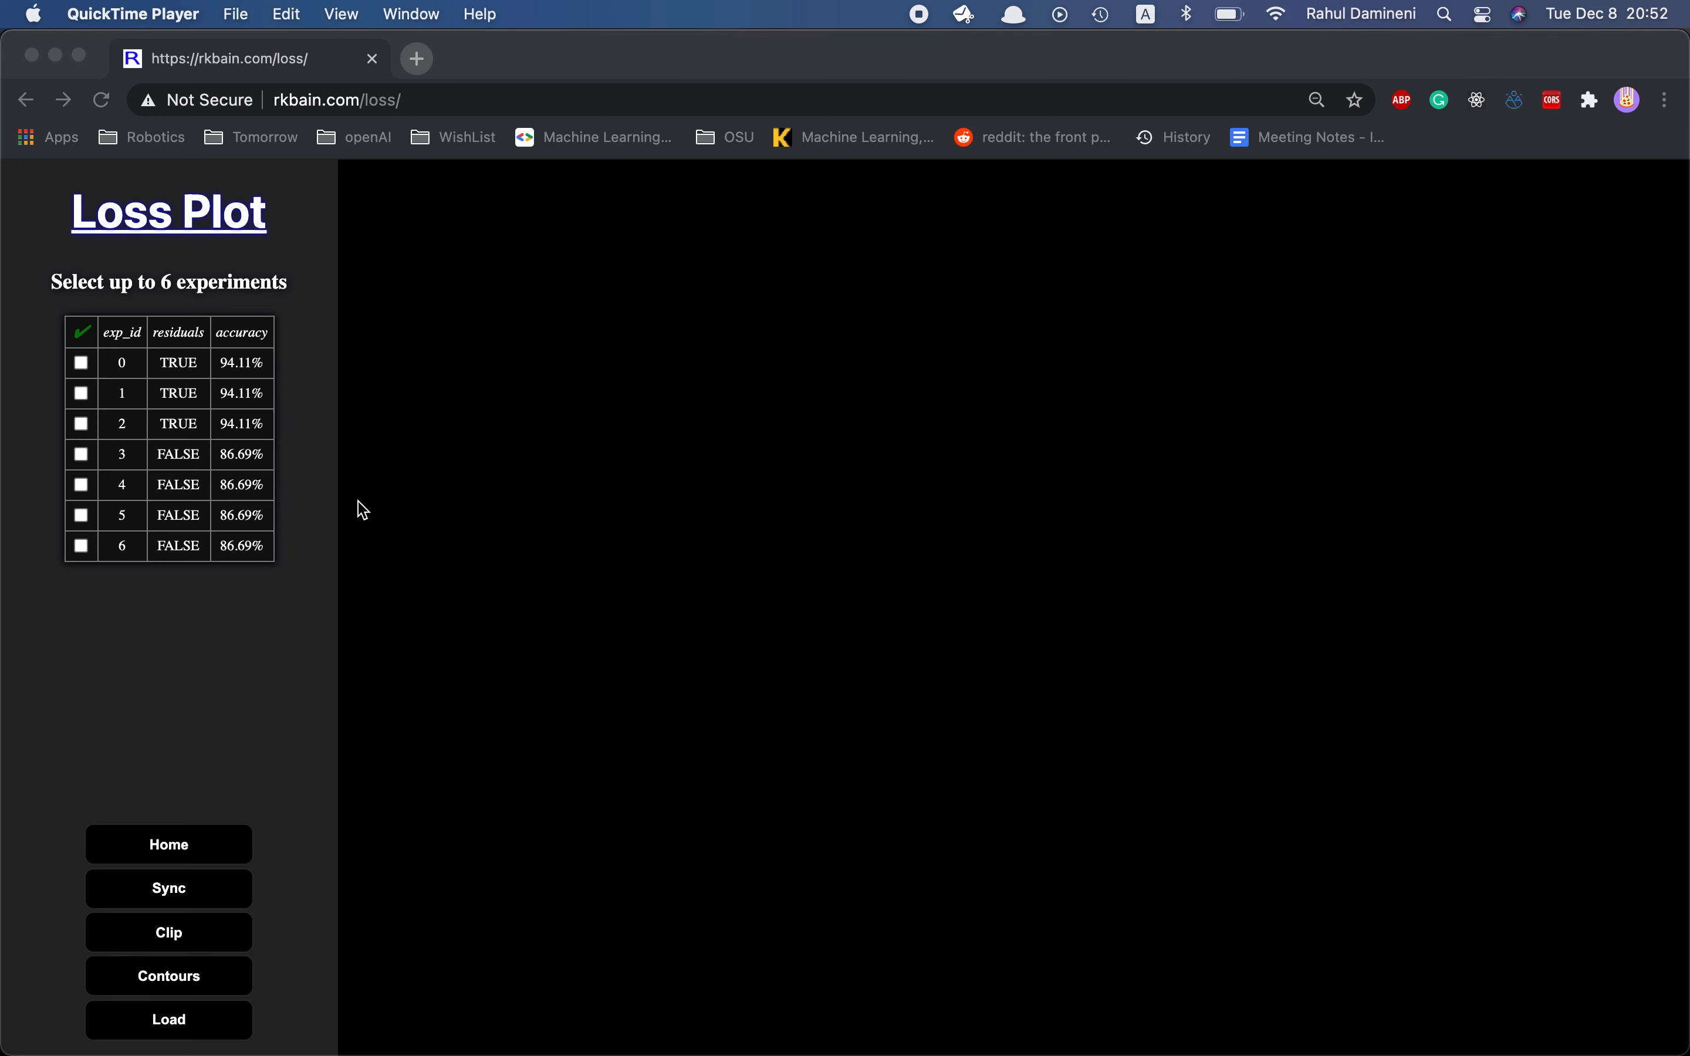
pyautogui.moveTo(283, 455)
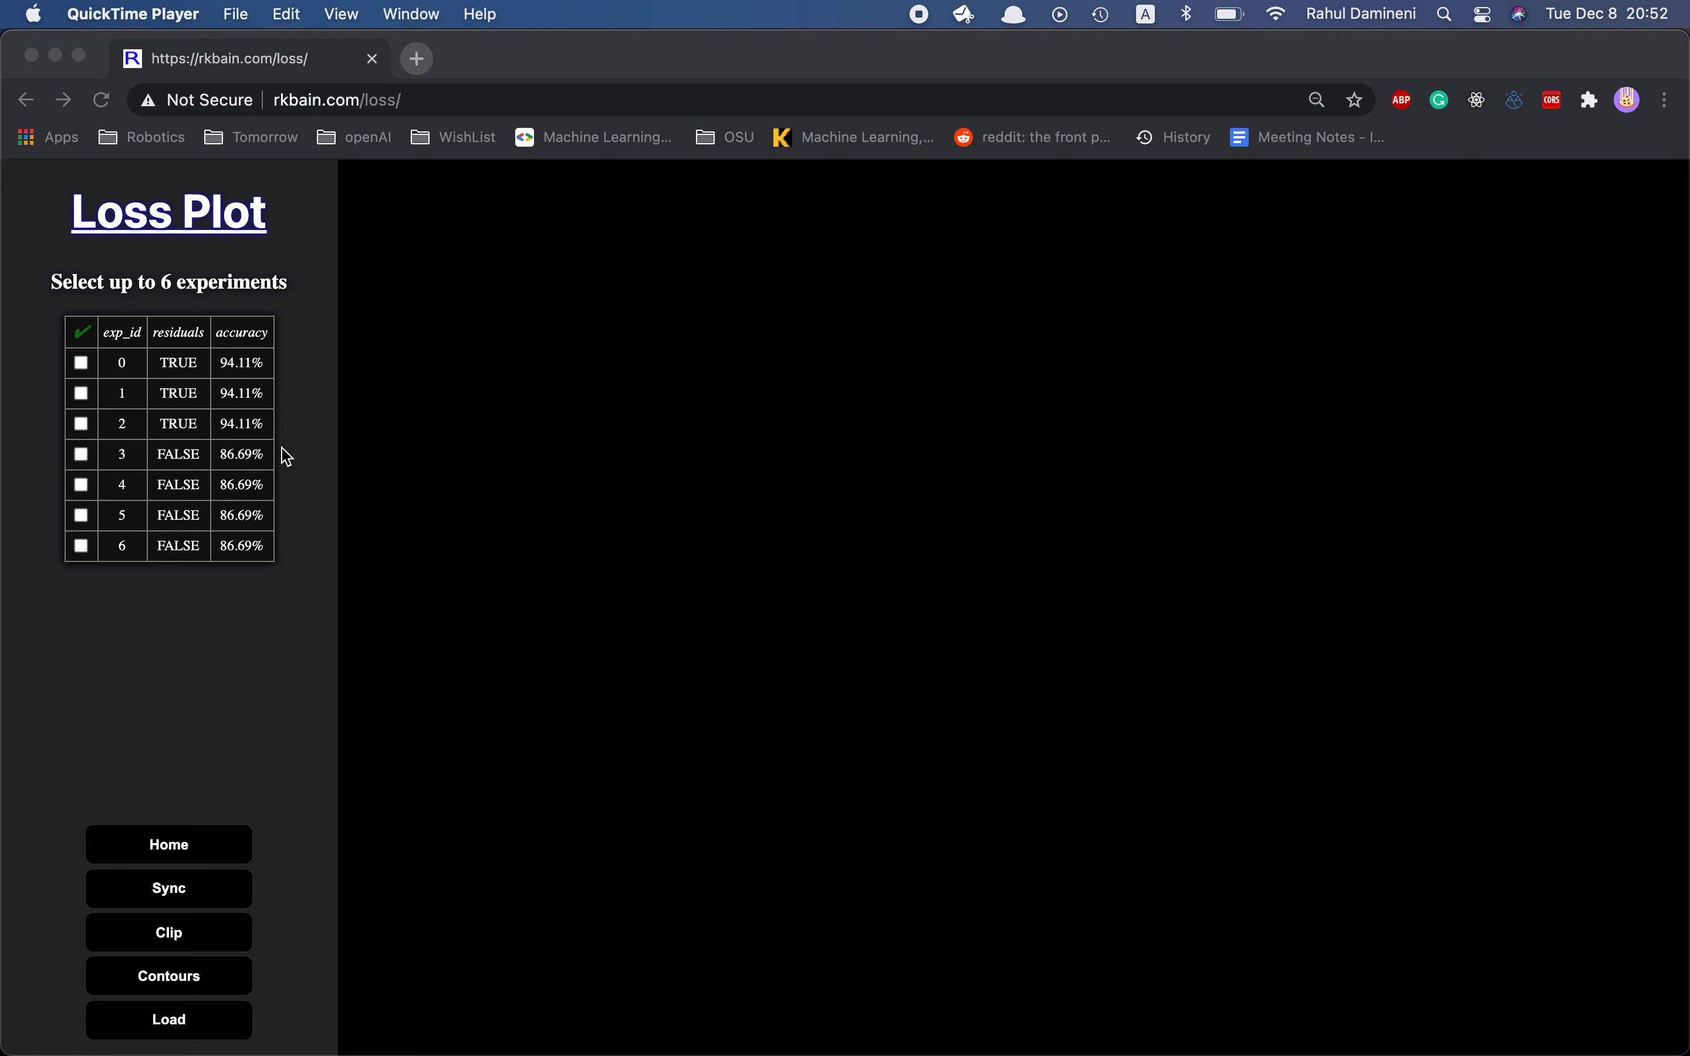
pyautogui.moveTo(199, 389)
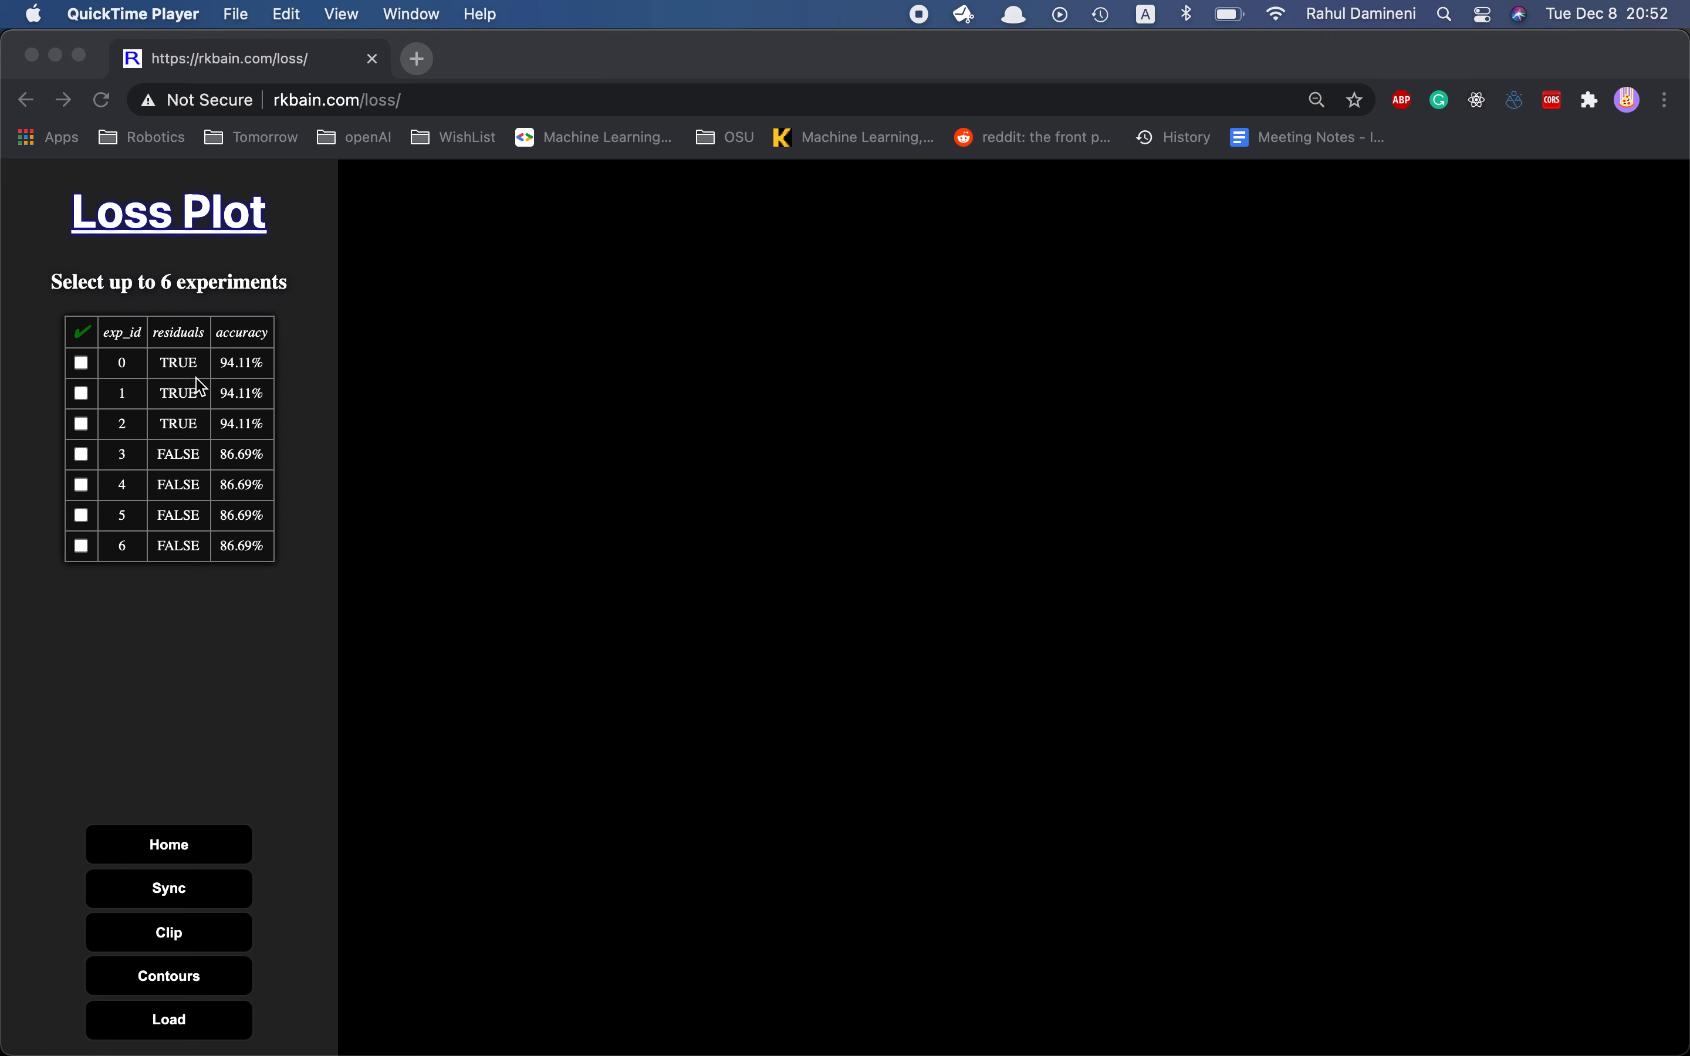
pyautogui.moveTo(252, 484)
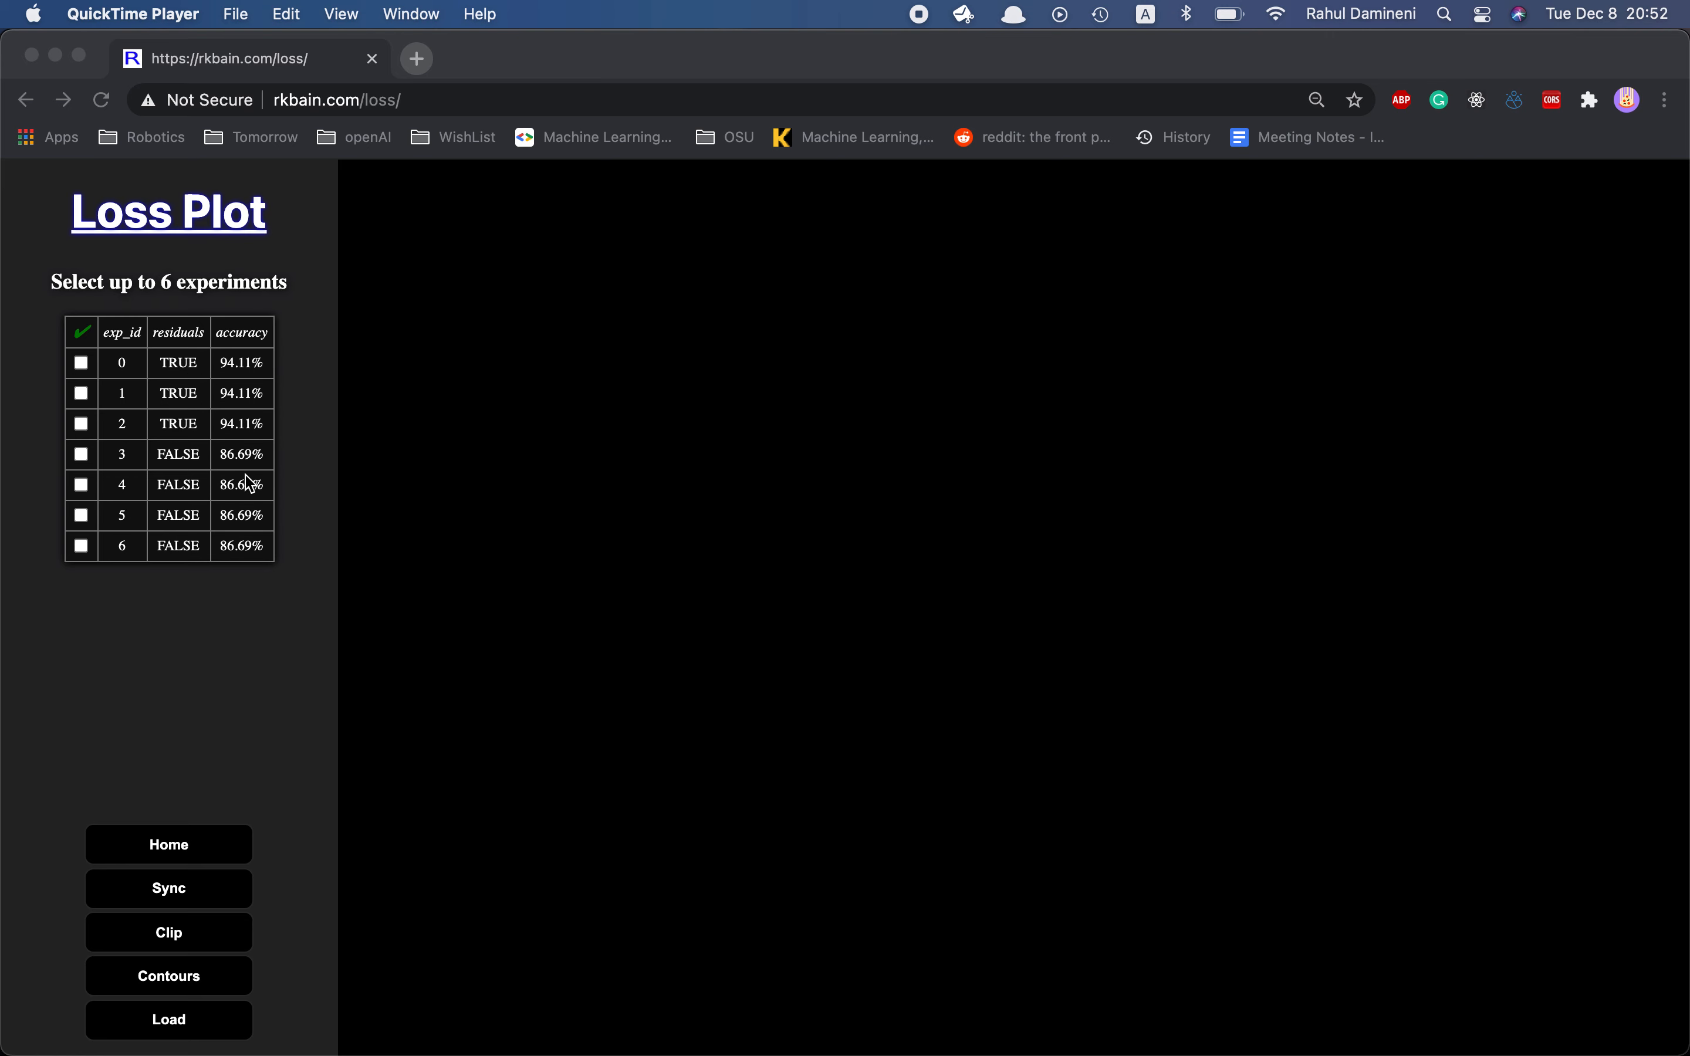
pyautogui.moveTo(184, 490)
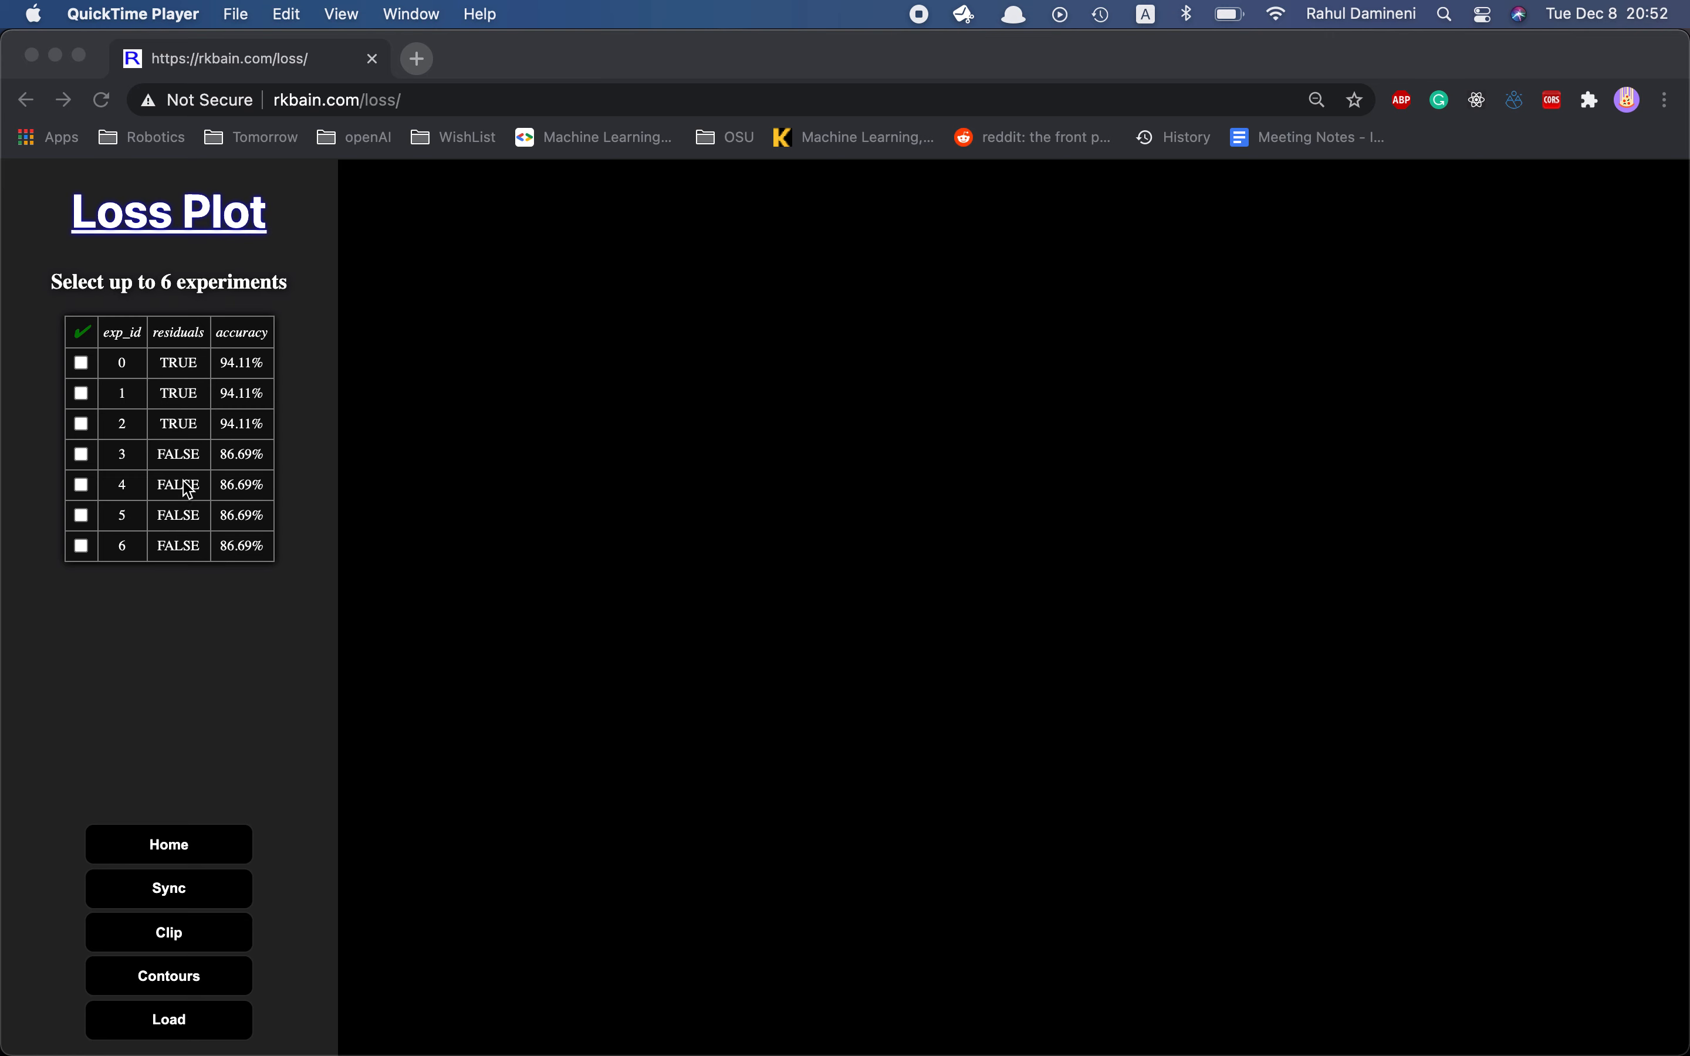
pyautogui.moveTo(83, 389)
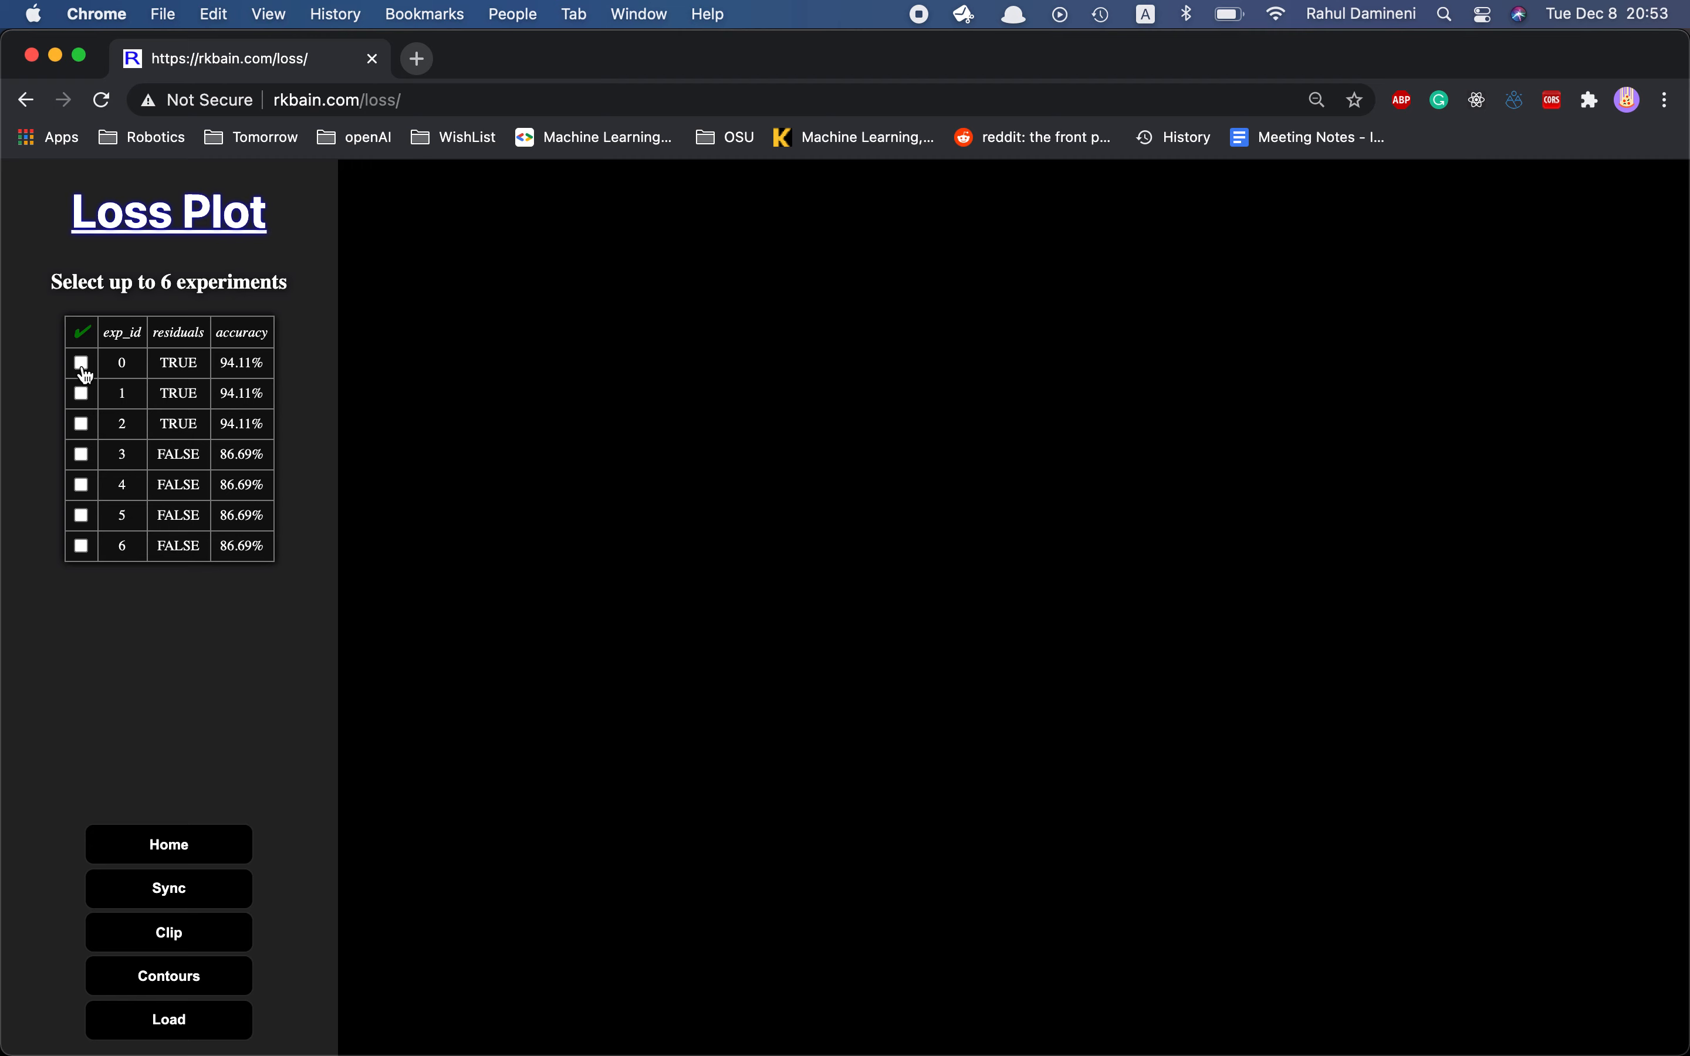
# Step: Select experiments 0 and 3 so their loss surfaces appear side by side
pyautogui.click(81, 363)
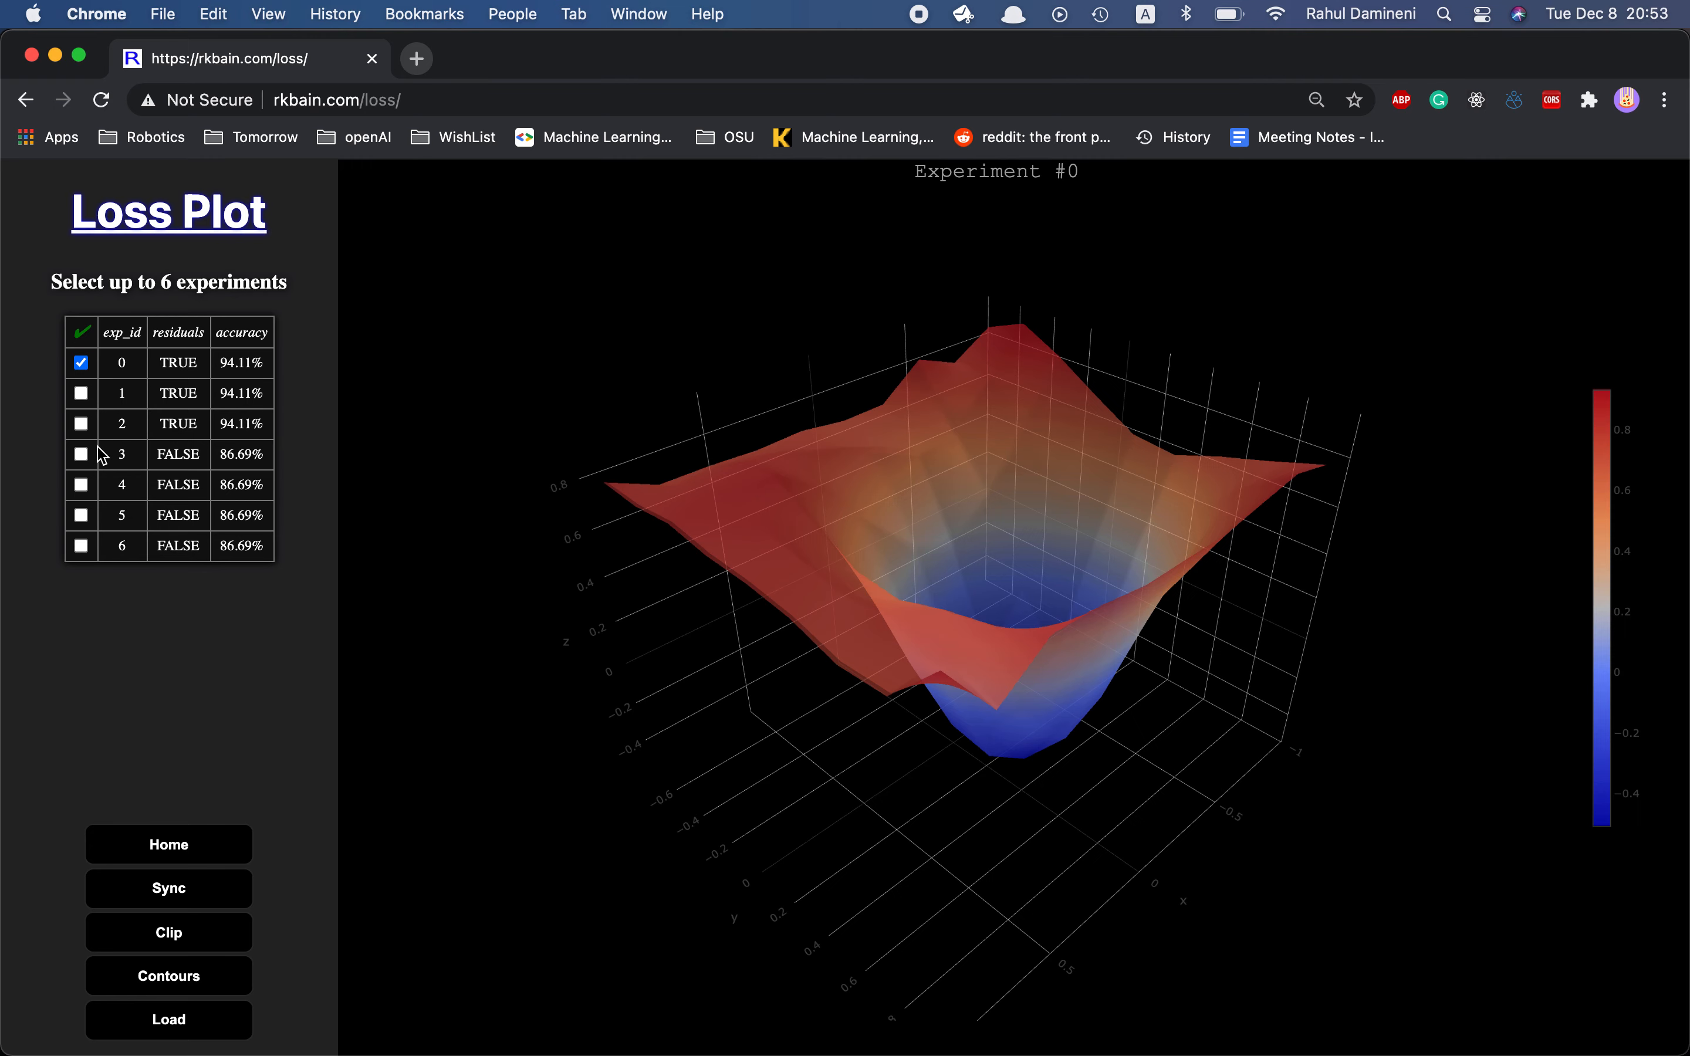
pyautogui.moveTo(83, 454)
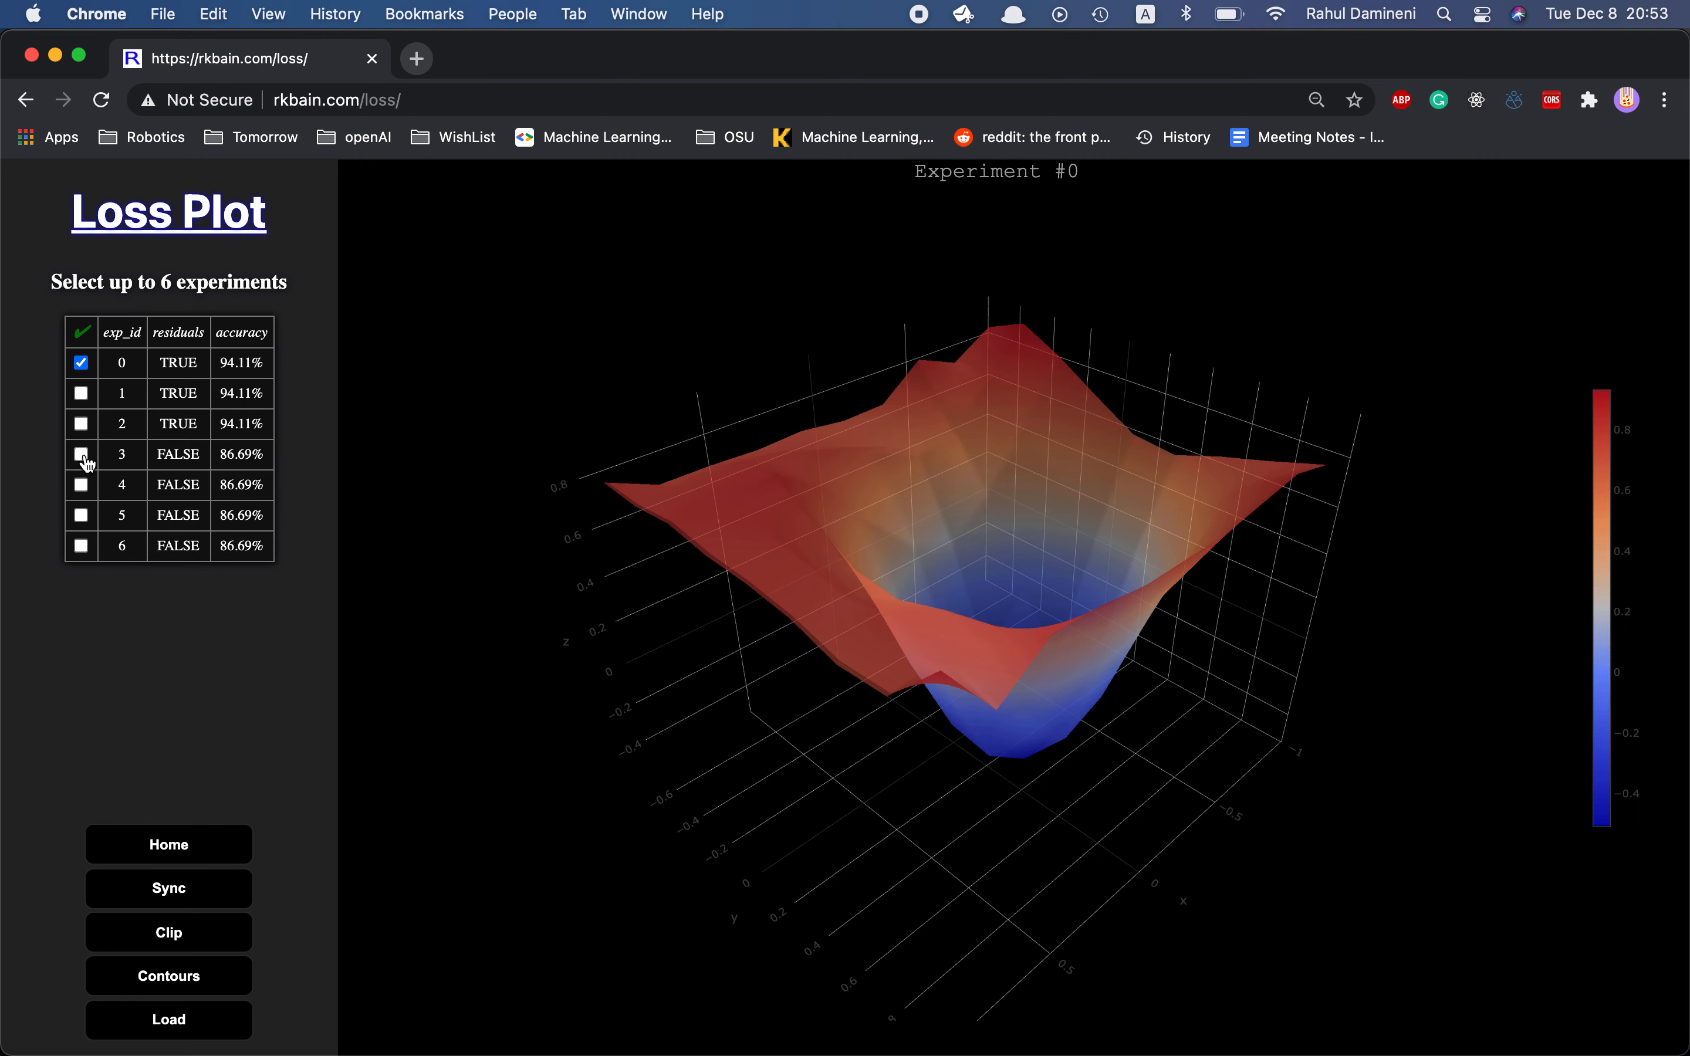
pyautogui.click(81, 454)
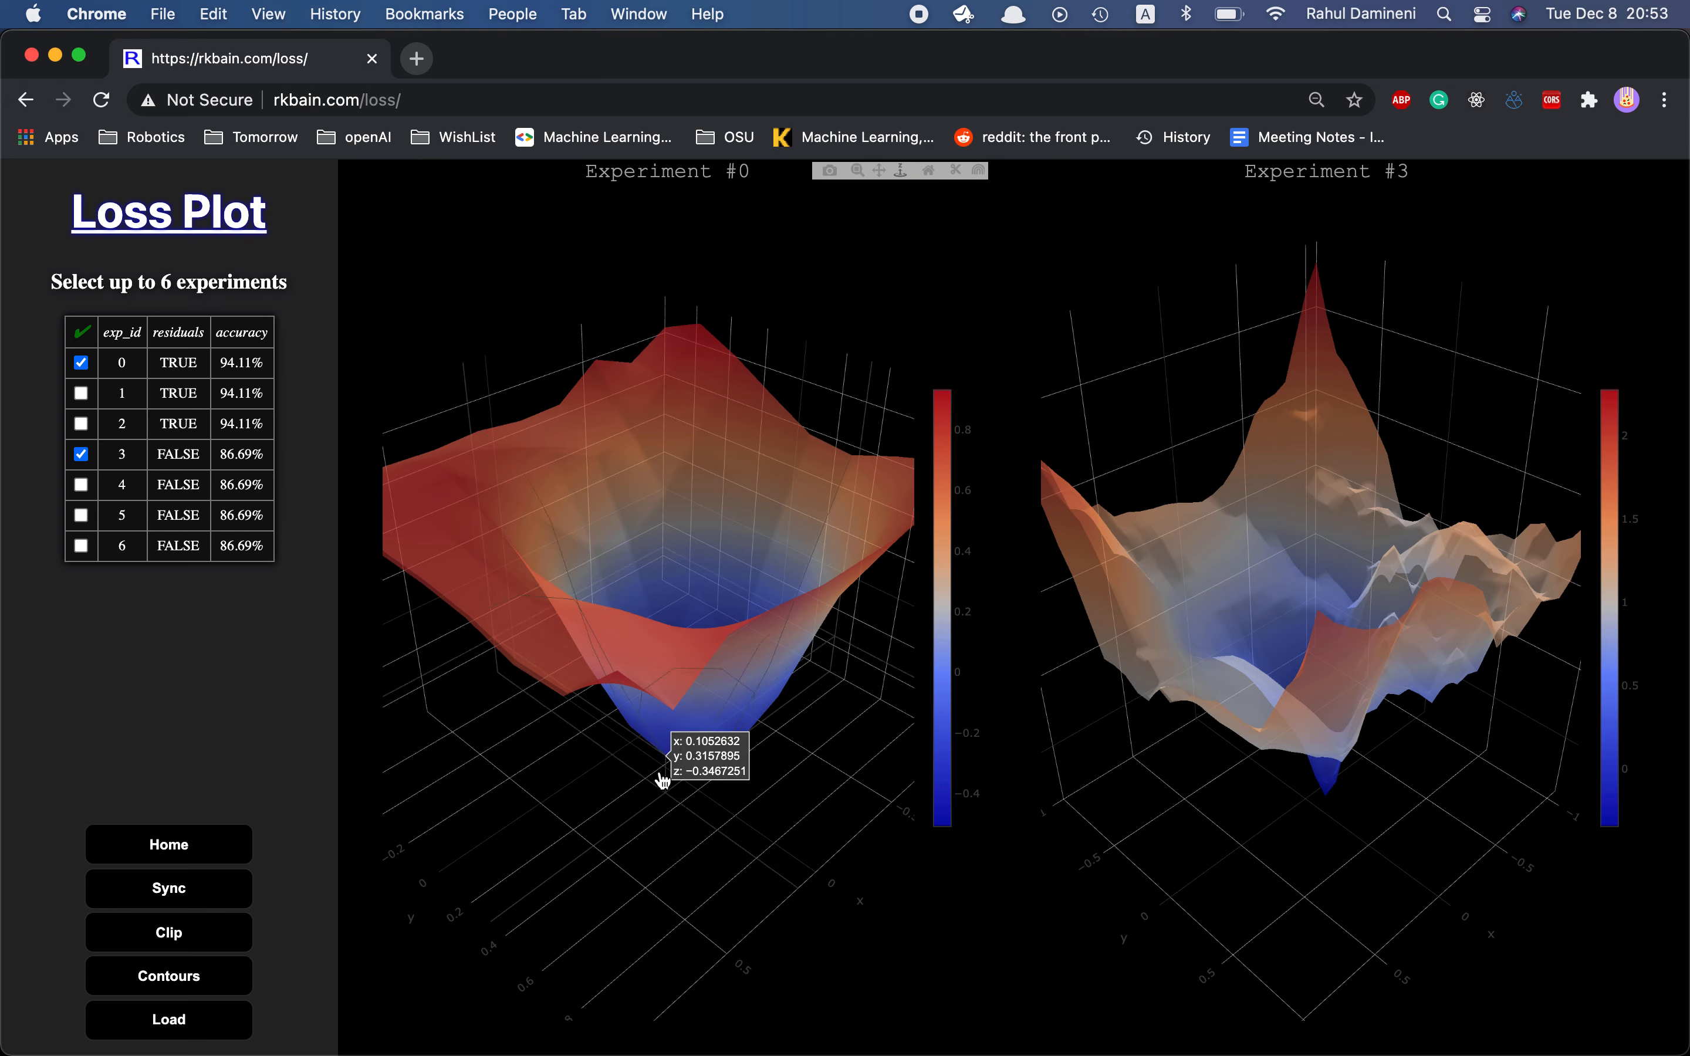
pyautogui.moveTo(1207, 929)
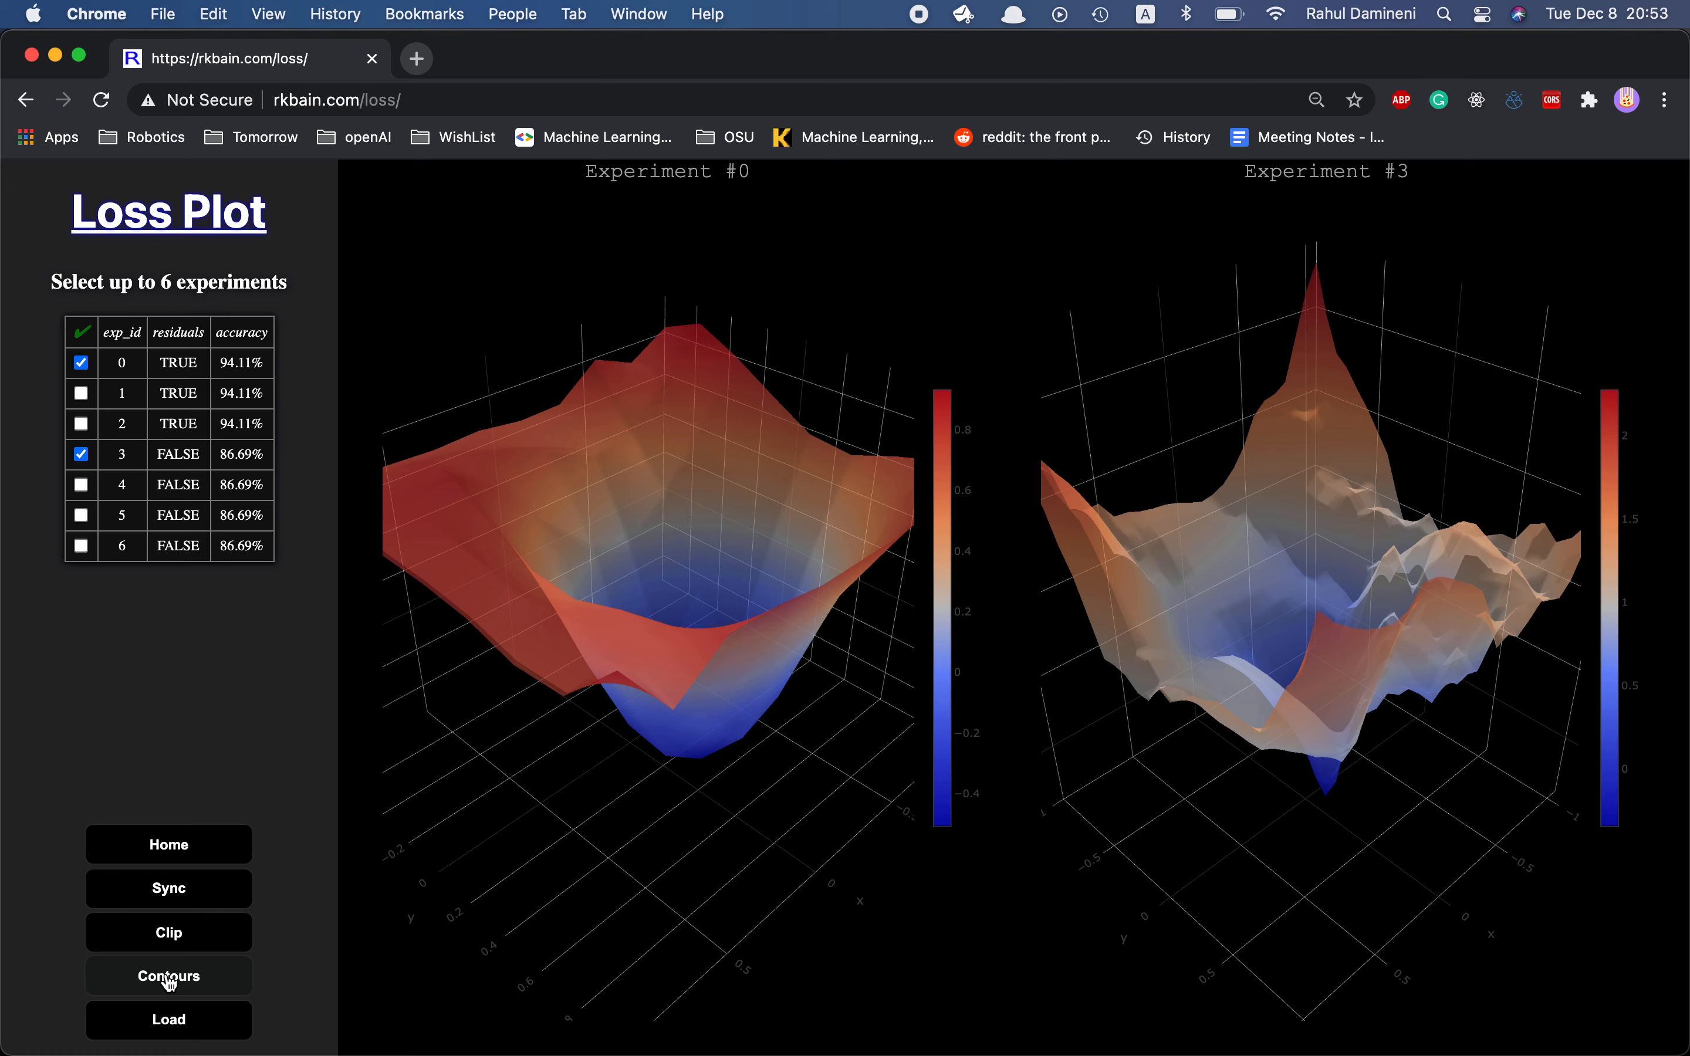
# Step: Enable contour lines beneath both loss surfaces
pyautogui.click(167, 976)
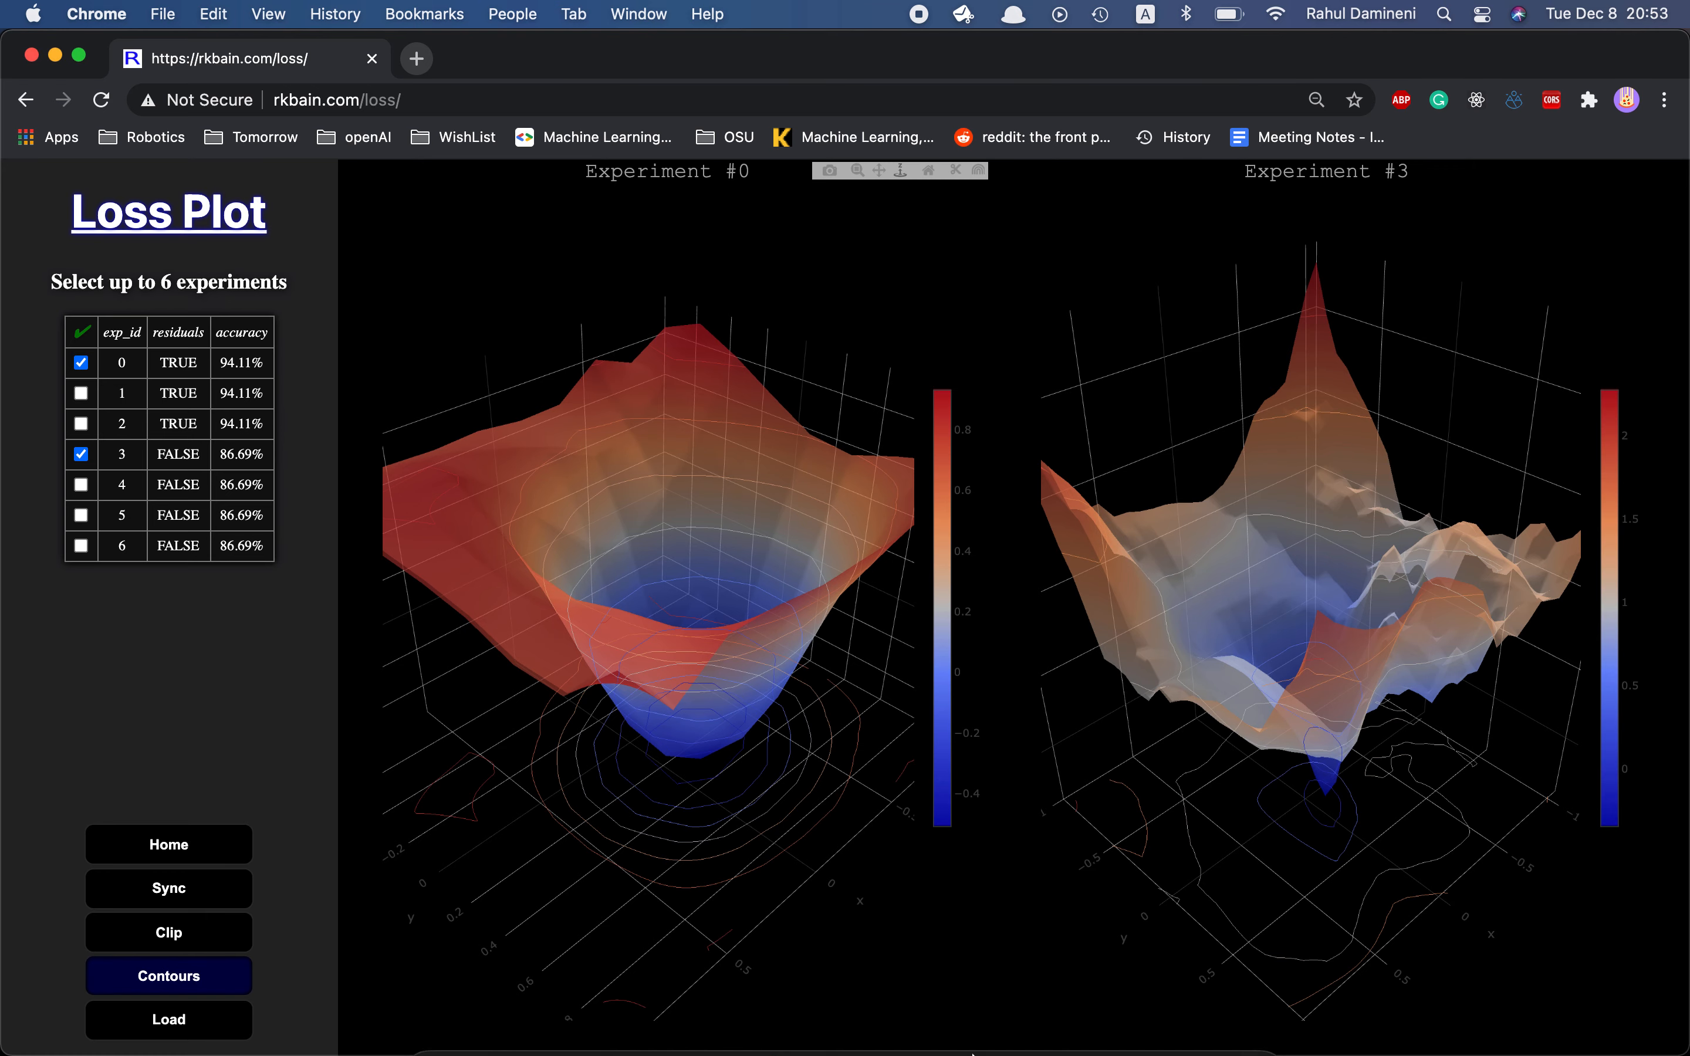
pyautogui.moveTo(1202, 877)
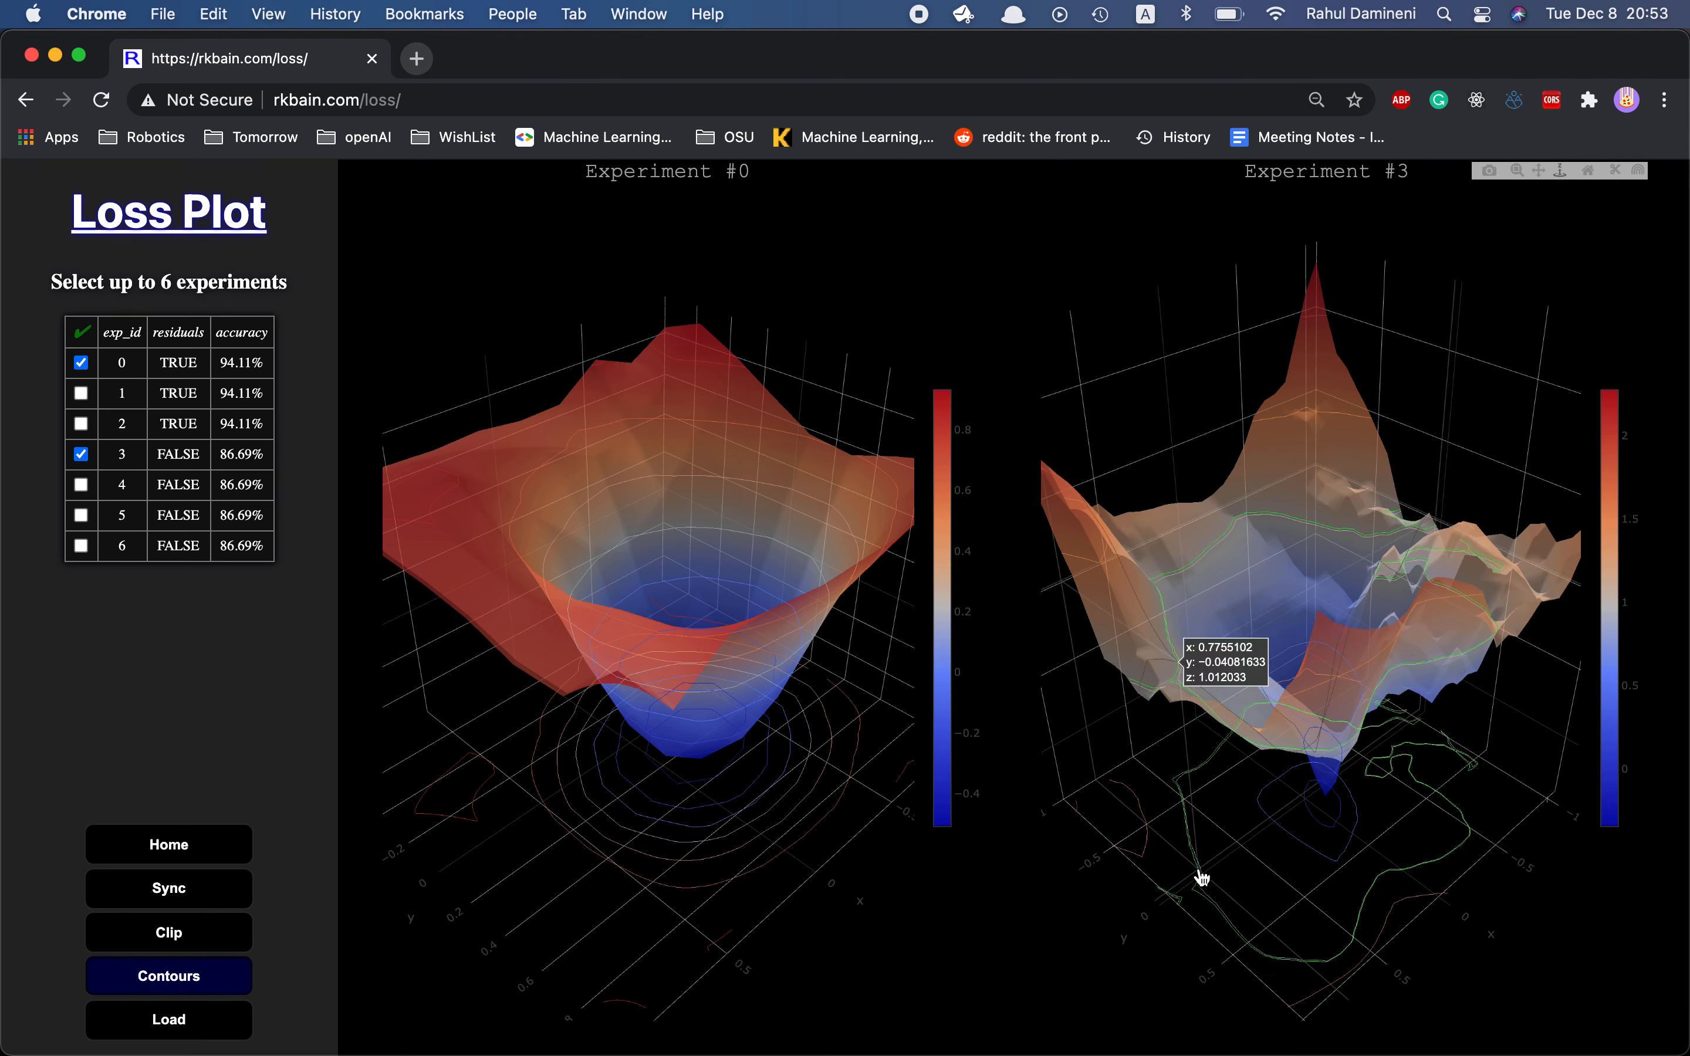
pyautogui.moveTo(785, 827)
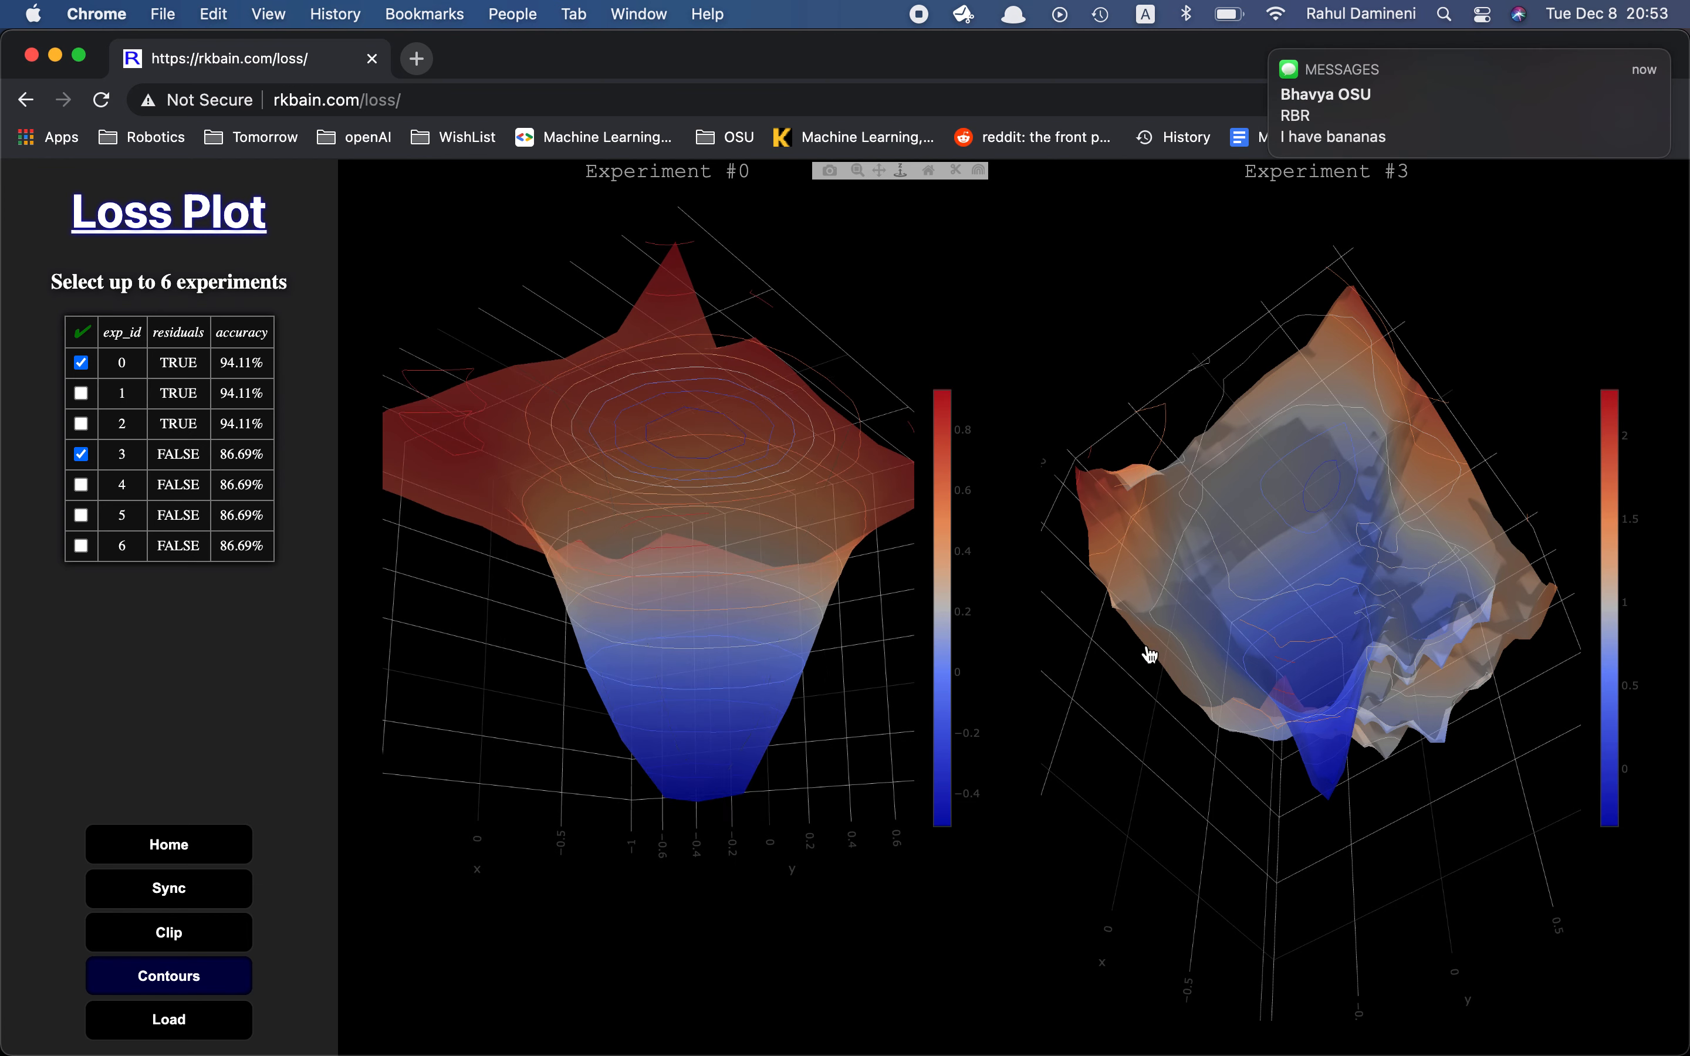
pyautogui.moveTo(1355, 514)
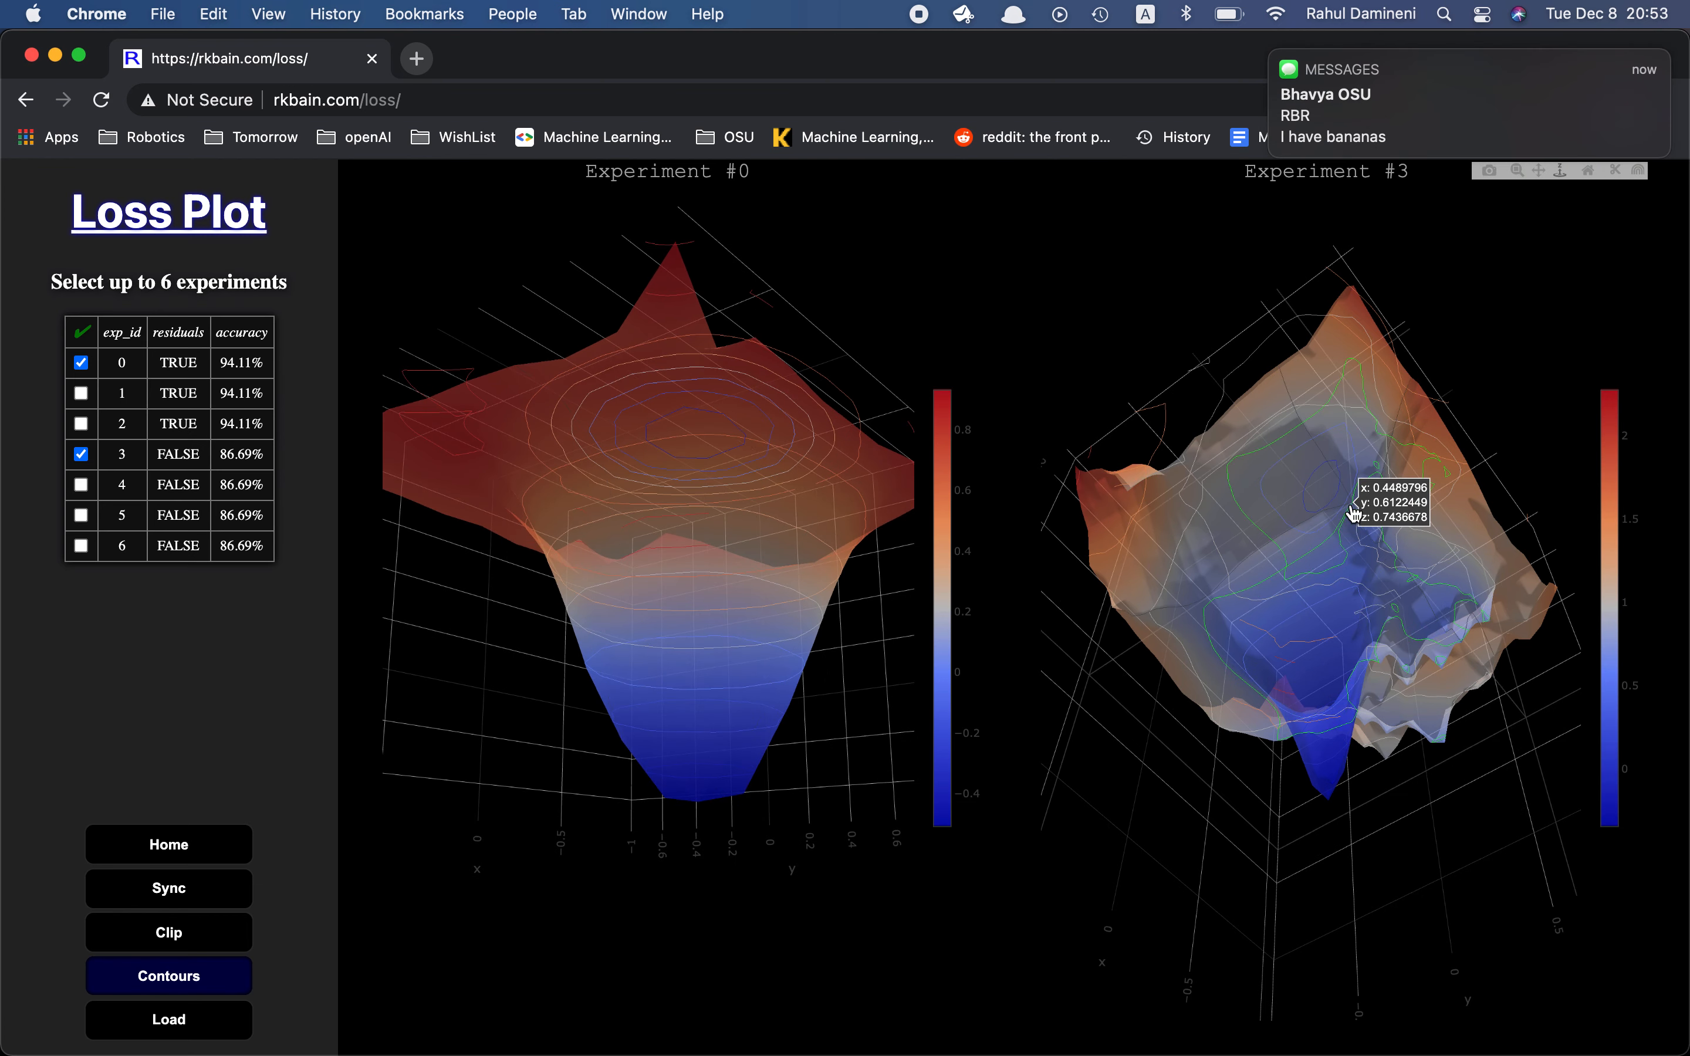